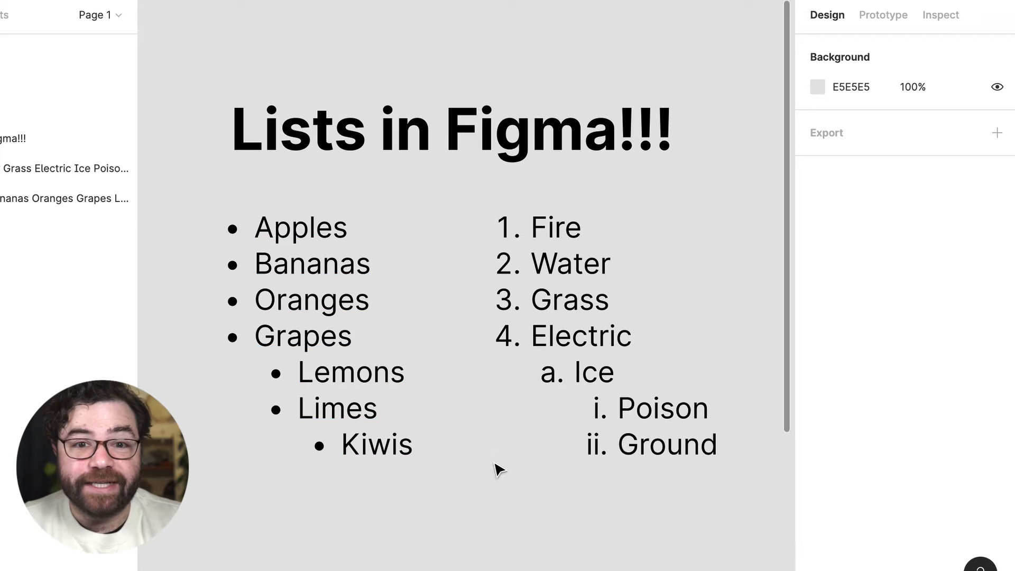
Move to a blank canvas area and start an empty text layer in Inter Bold 24
{"action": "scroll", "scroll_direction": "down", "scroll_amount": 3}
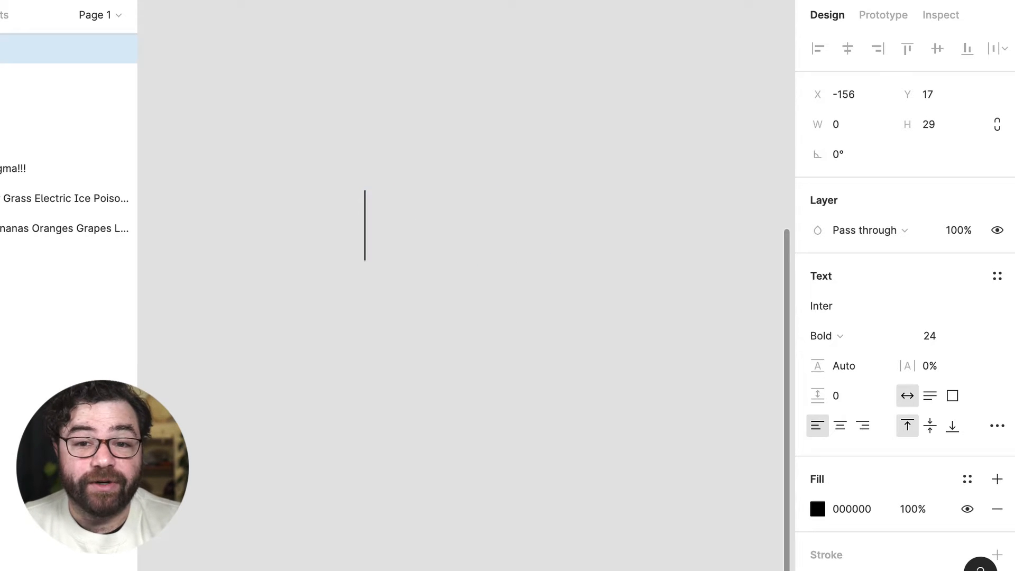
Enter the words fire, water, grass, electric as a list, starting with the marker '1. fire'
{"action": "type", "text": "1"}
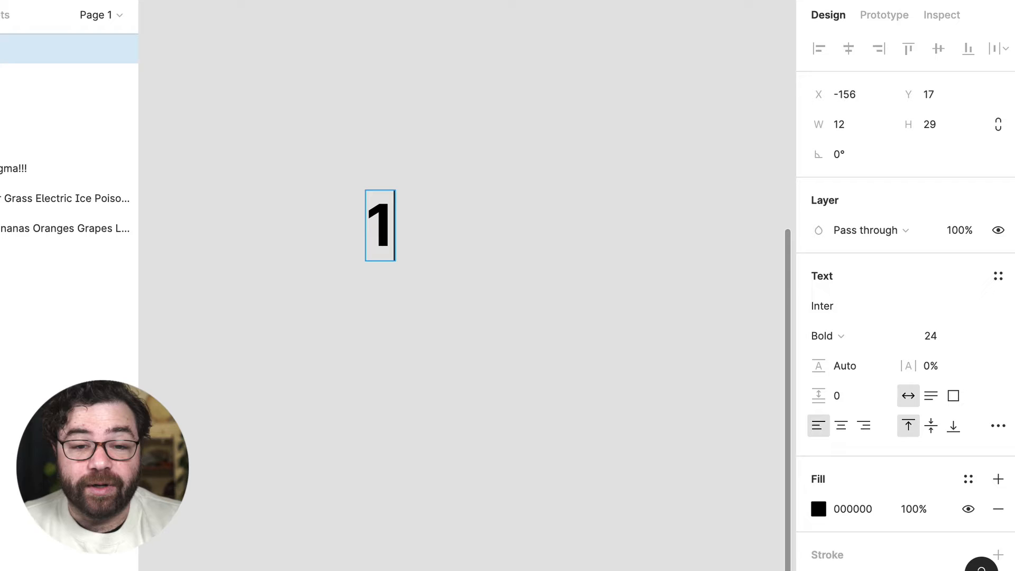
{"action": "key", "text": "Backspace"}
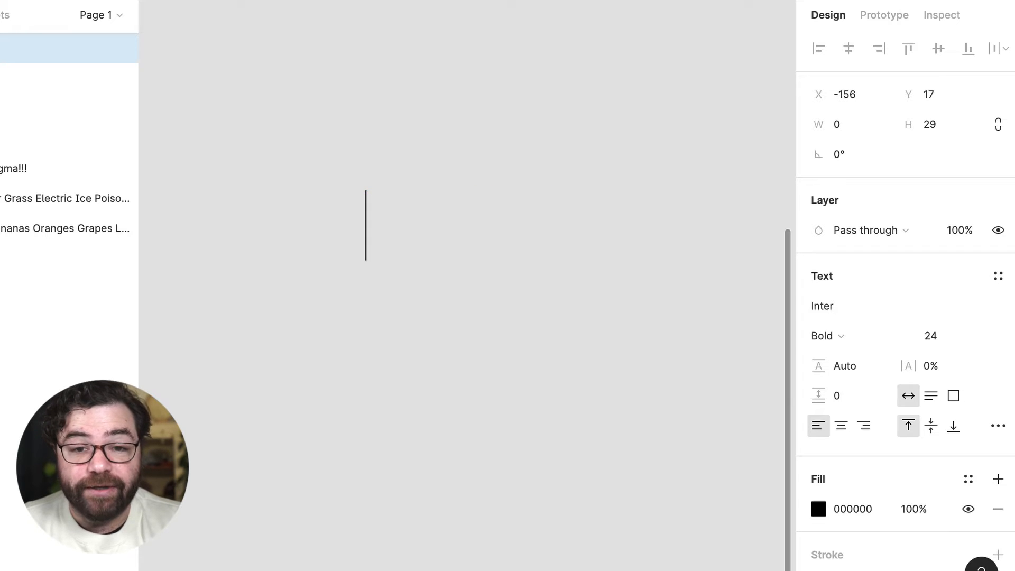
{"action": "type", "text": "1. fire"}
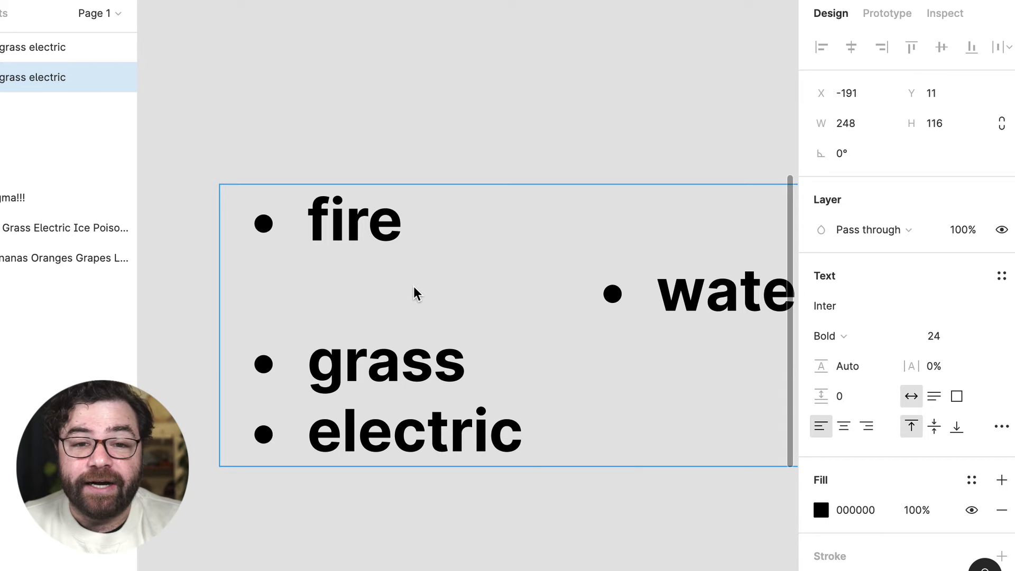
Outdent water and strip the bullets (Cmd+[), leaving four plain aligned lines
{"action": "key", "text": "shift+tab"}
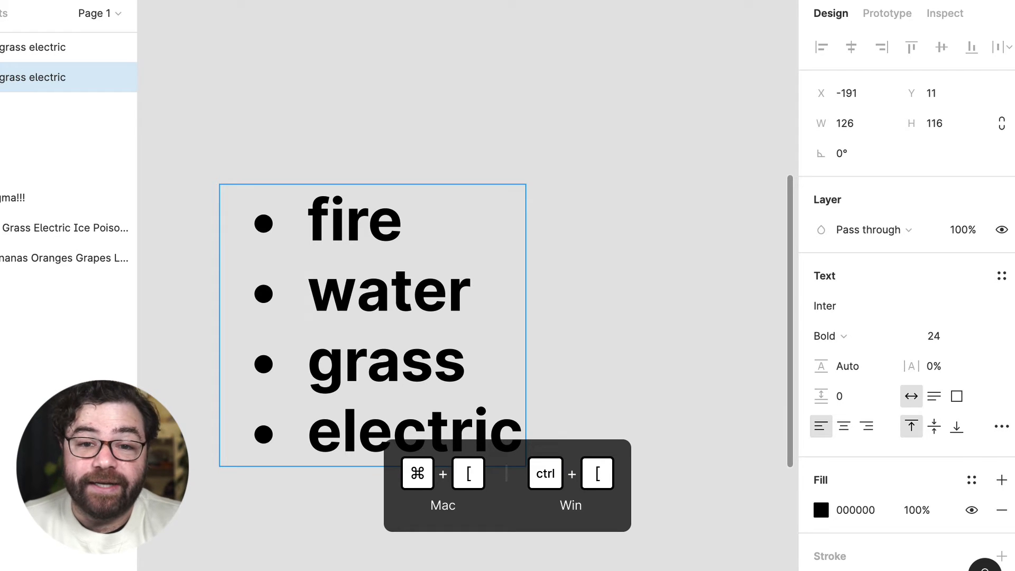
{"action": "key", "text": "cmd+["}
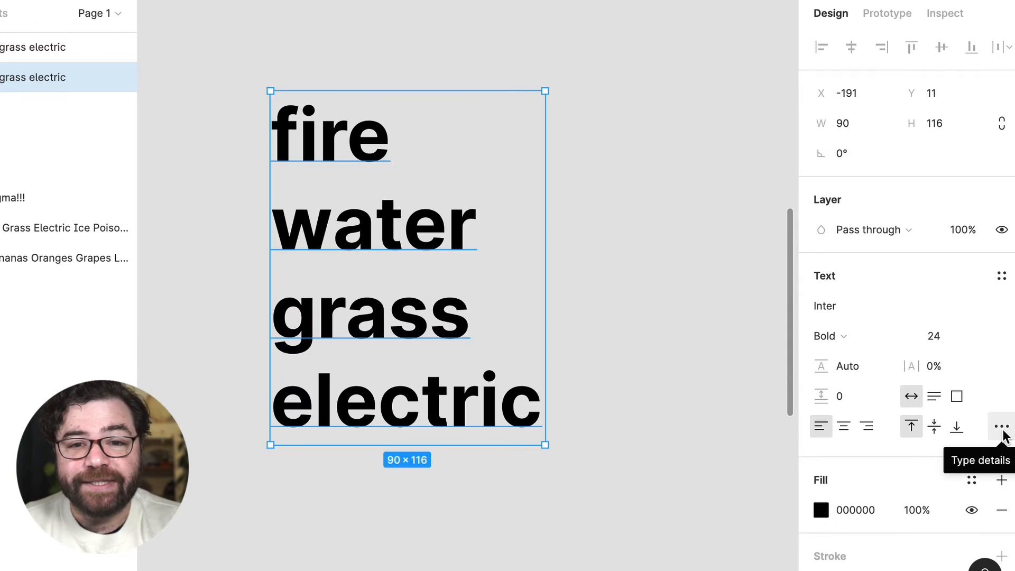
In Type details, select water and try the bulleted List style on fire and water
{"action": "left_click", "coordinate": [999, 426]}
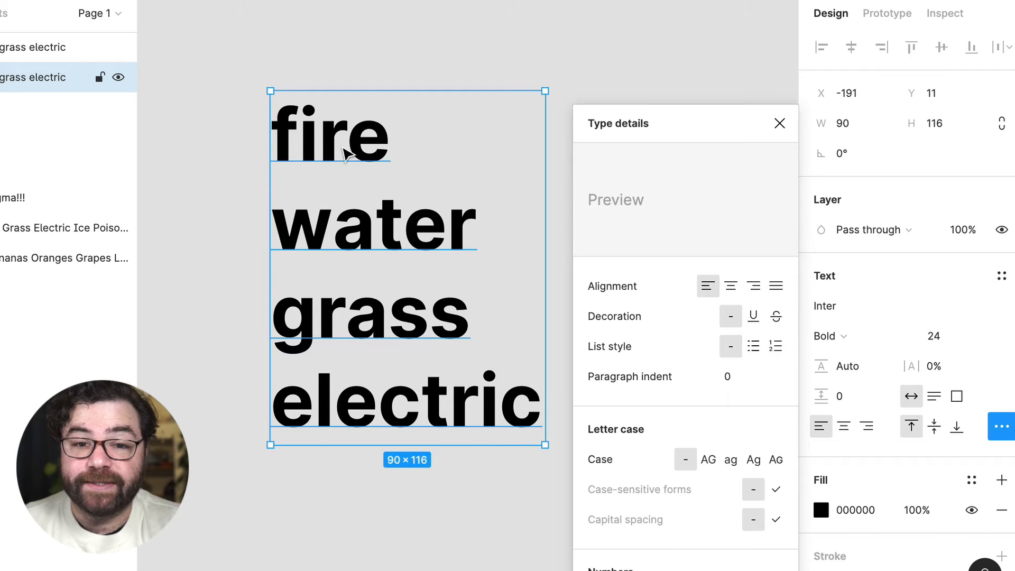
{"action": "left_click", "coordinate": [753, 346]}
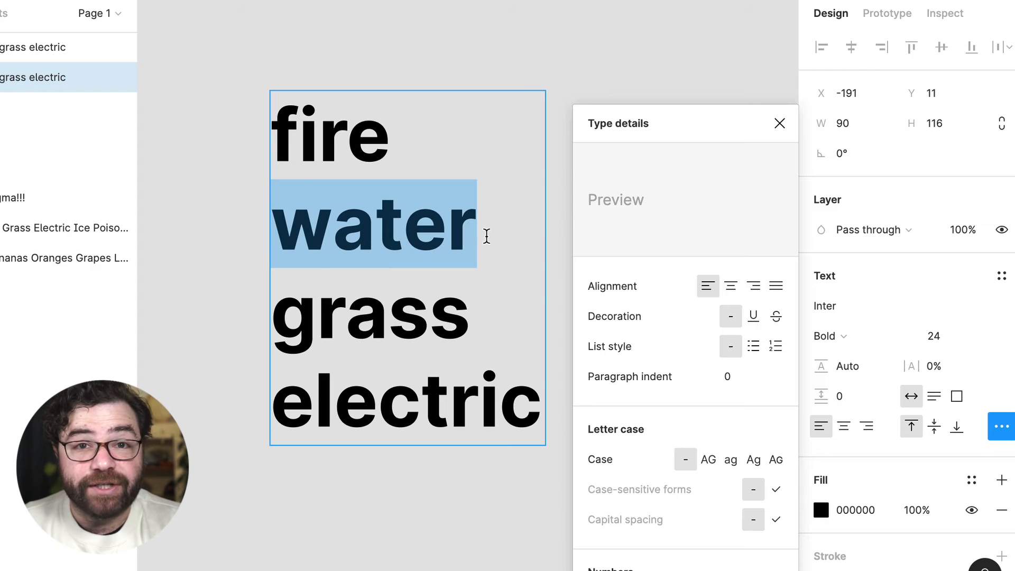
{"action": "left_click", "coordinate": [753, 346]}
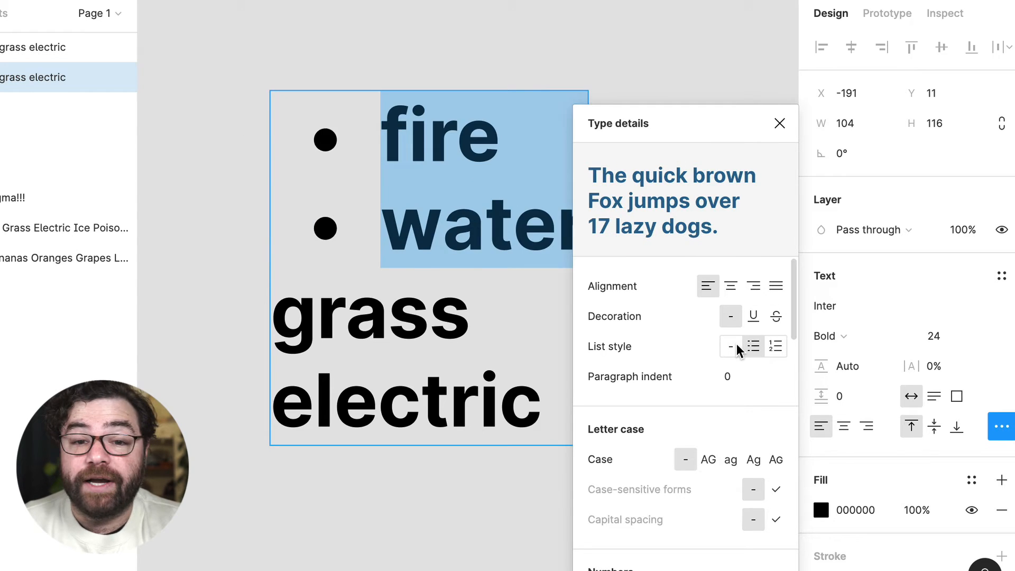
Try the numbered List style on all lines, set it back to none, then number grass and electric
{"action": "left_click", "coordinate": [774, 346]}
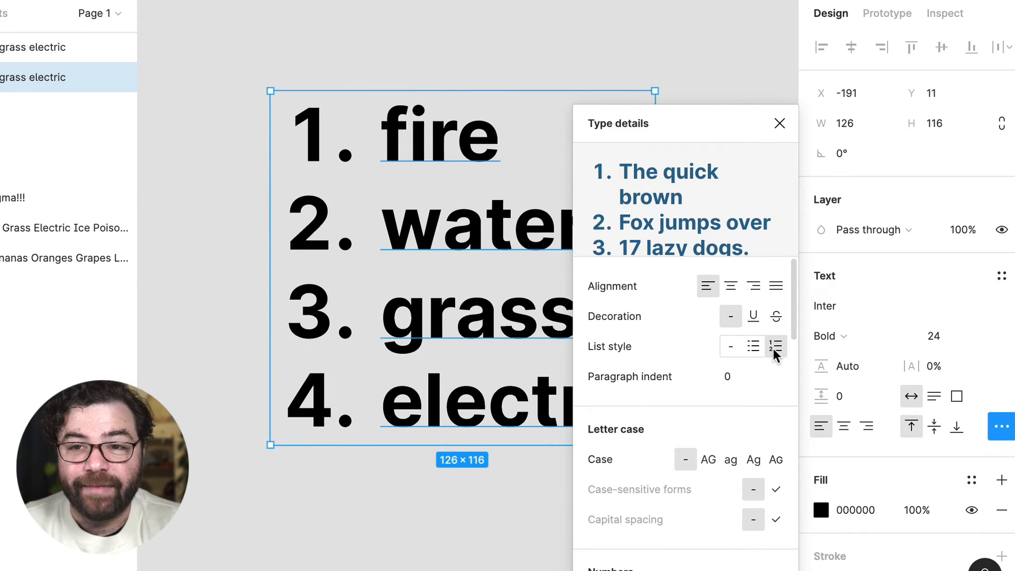
{"action": "left_click", "coordinate": [730, 347]}
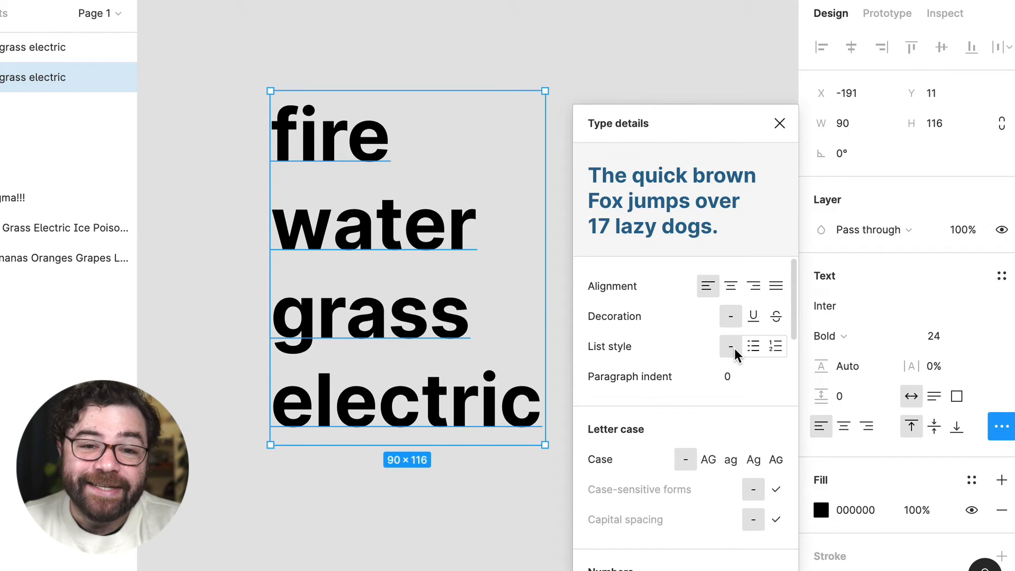
{"action": "left_click", "coordinate": [775, 347]}
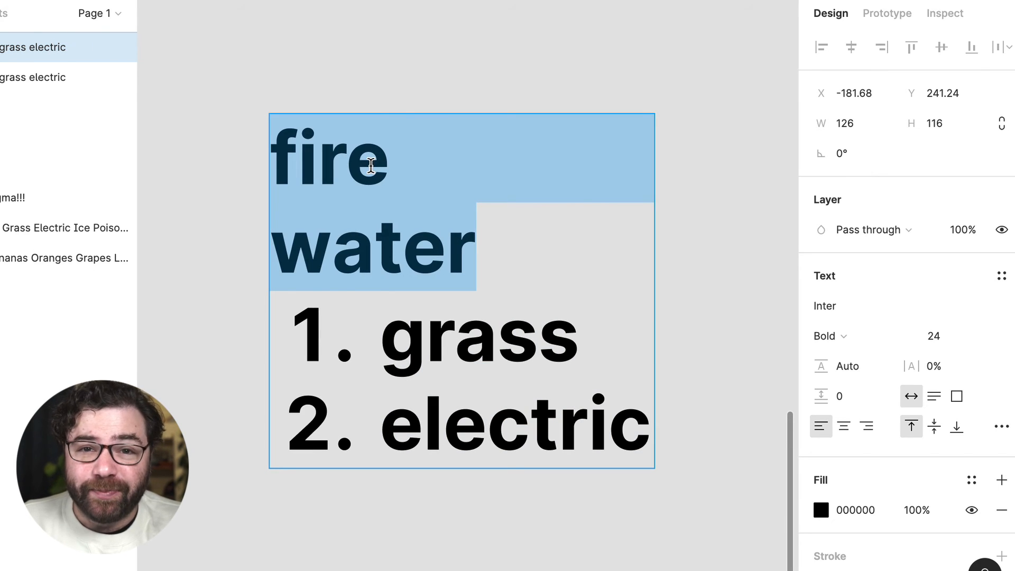
Bullet fire and water, then the whole text, so all four words form one bulleted list
{"action": "key", "text": "cmd+shift+7"}
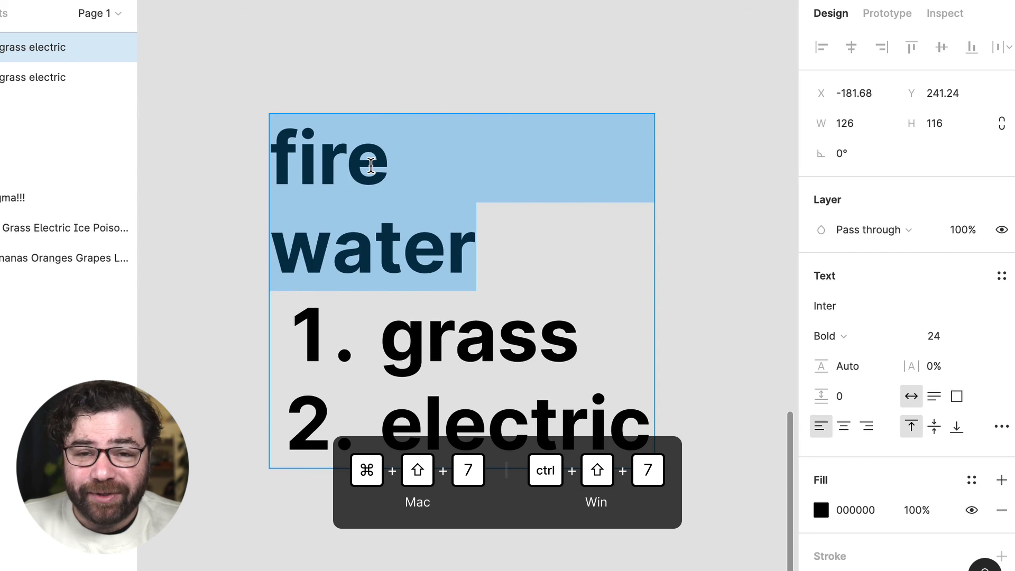
{"action": "key", "text": "cmd+shift+8"}
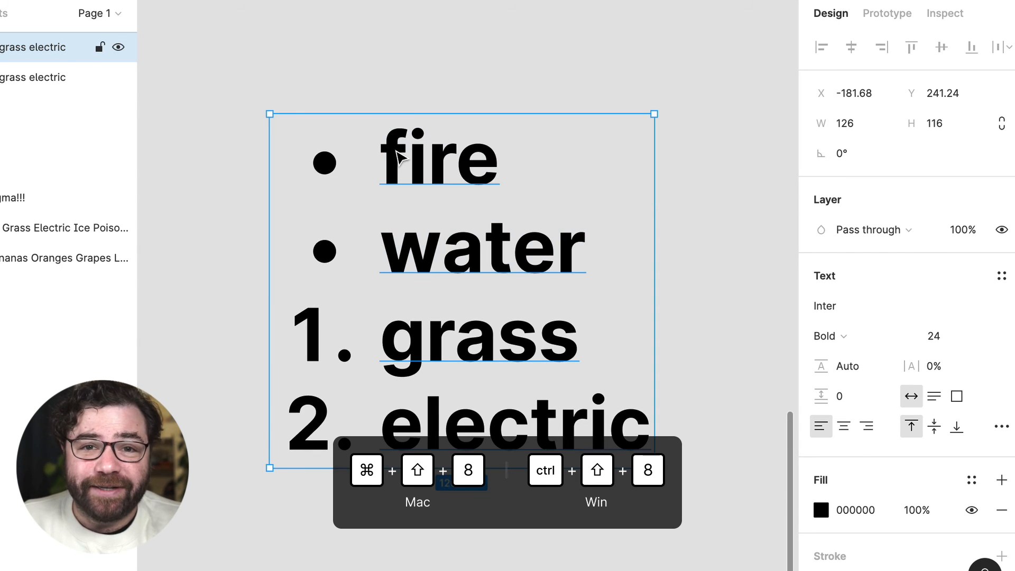
{"action": "key", "text": "cmd+shift+8"}
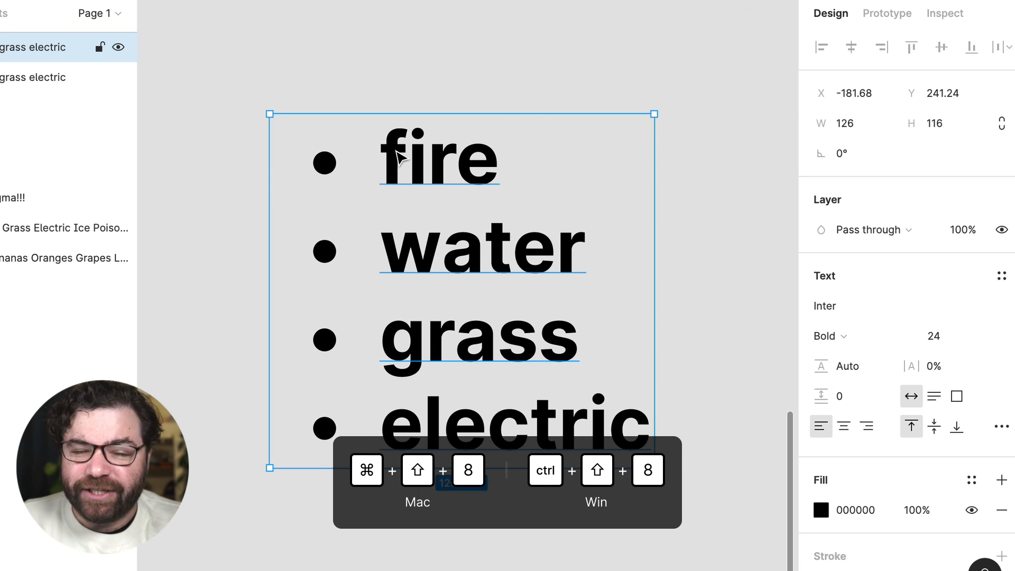